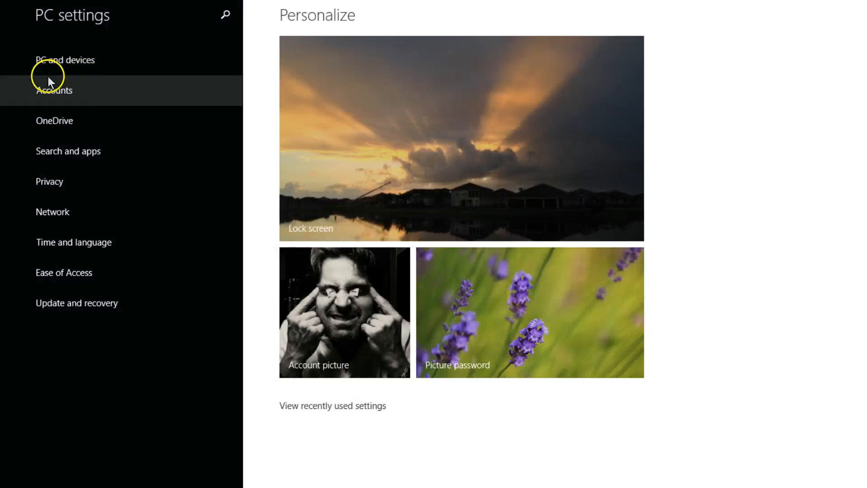
# - Go to Accounts and show its Sign-in options page
pyautogui.click(54, 91)
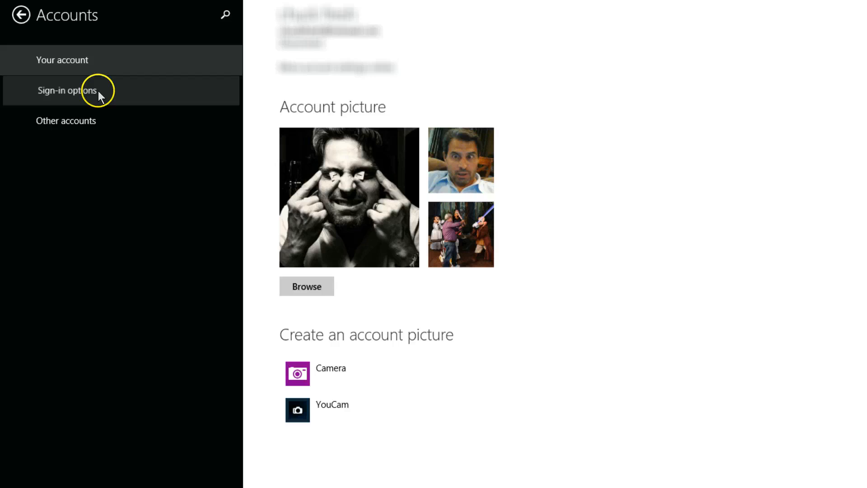
pyautogui.click(66, 90)
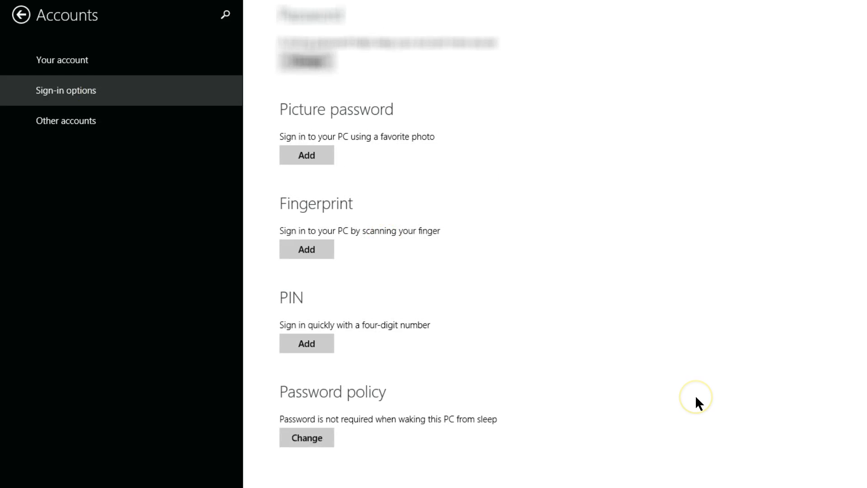
pyautogui.moveTo(697, 404)
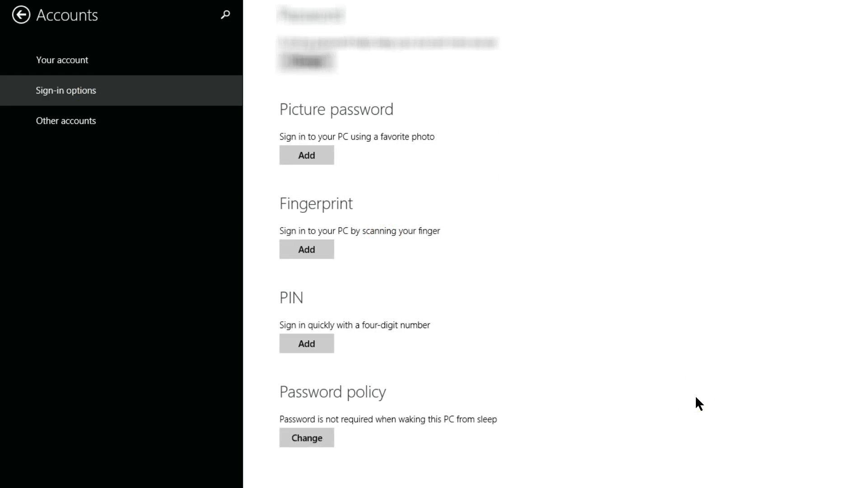
pyautogui.moveTo(416, 159)
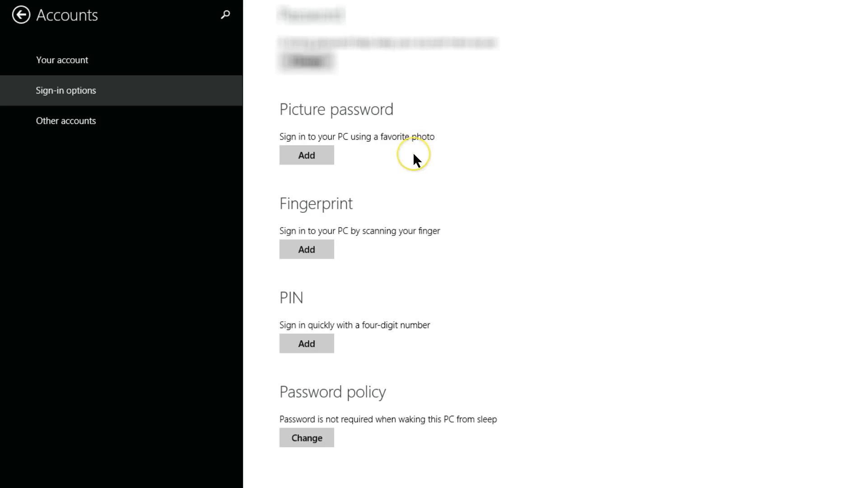
pyautogui.moveTo(416, 160)
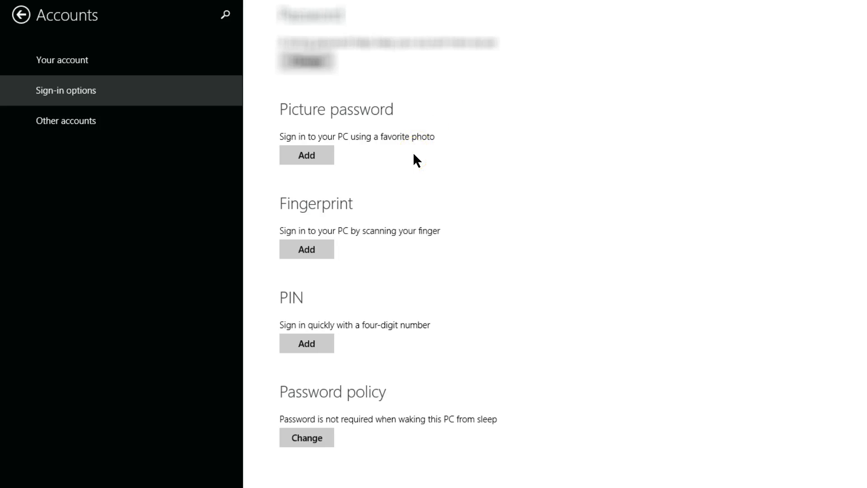
pyautogui.scroll(3)
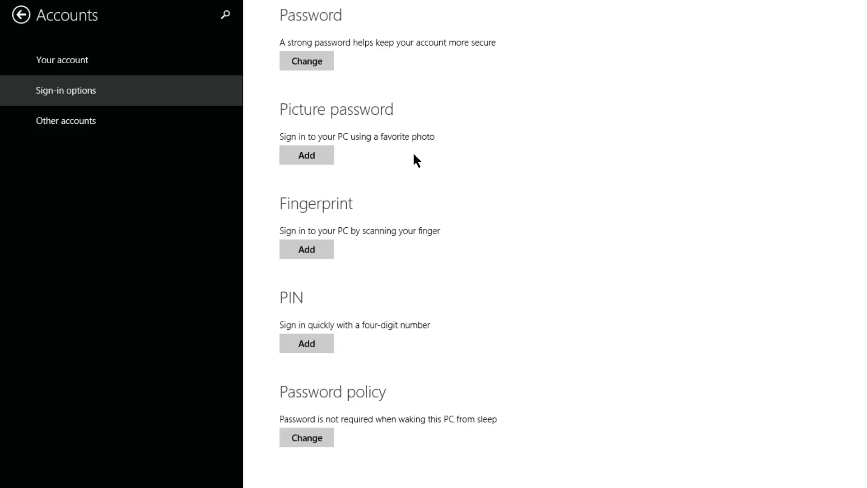
pyautogui.moveTo(420, 242)
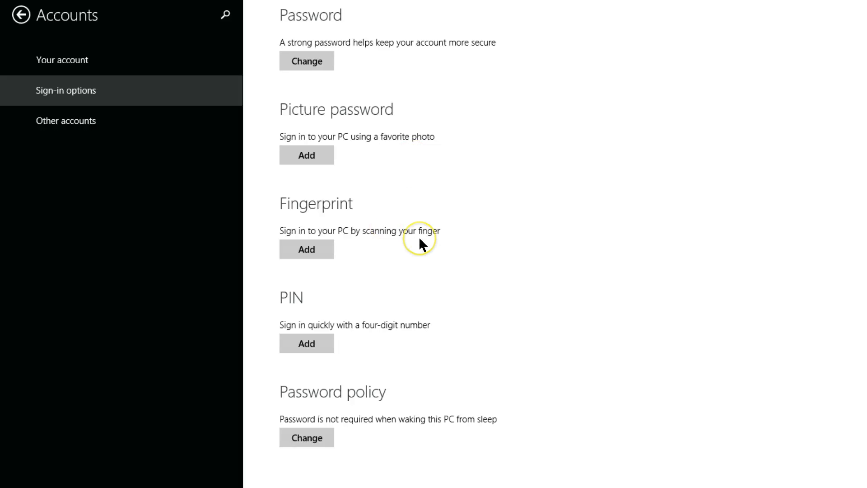
pyautogui.moveTo(420, 244)
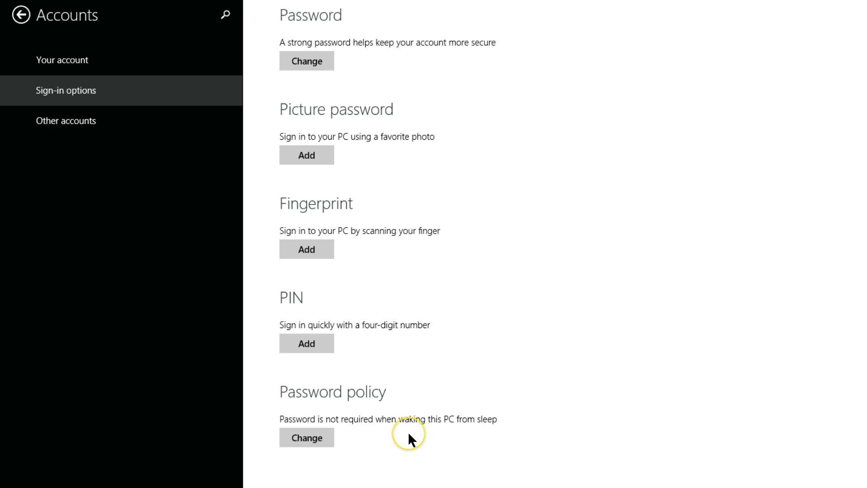
pyautogui.moveTo(409, 440)
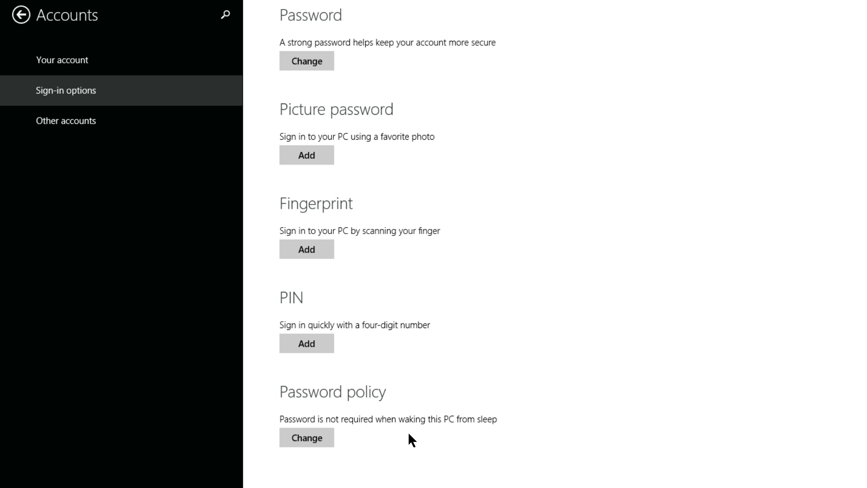
pyautogui.moveTo(306, 343)
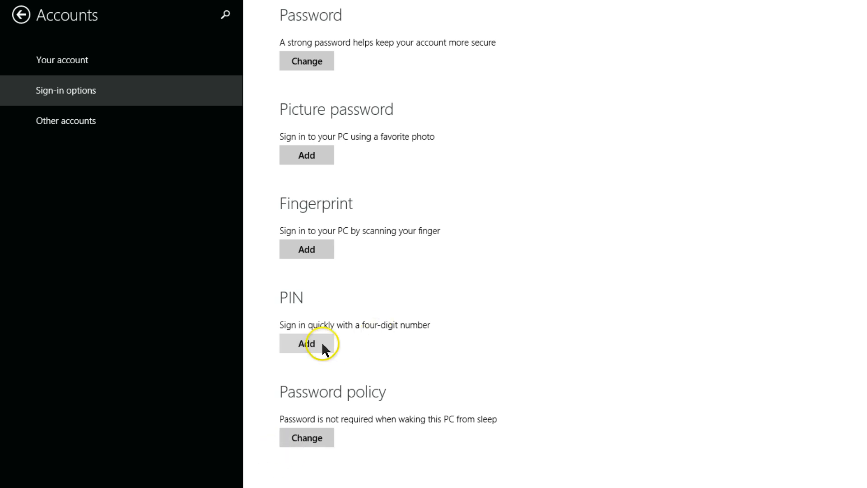
# - Add a PIN and verify the account password, retyping it after the first rejection
pyautogui.click(306, 342)
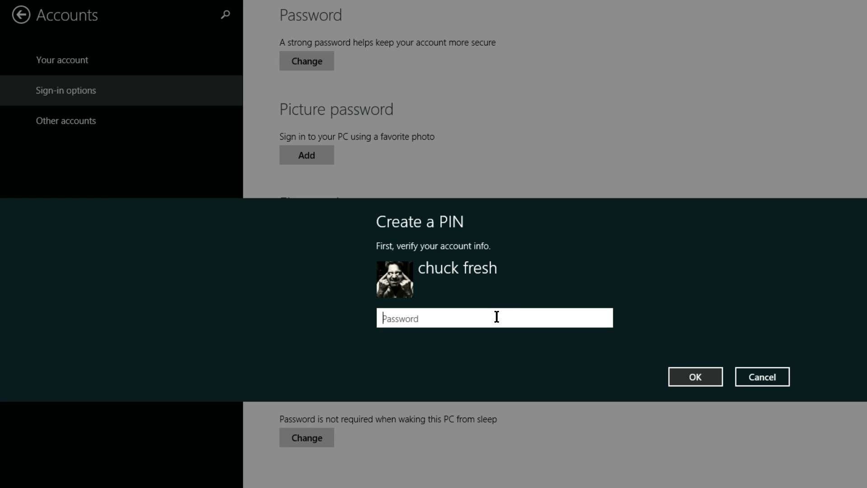
pyautogui.write('•')
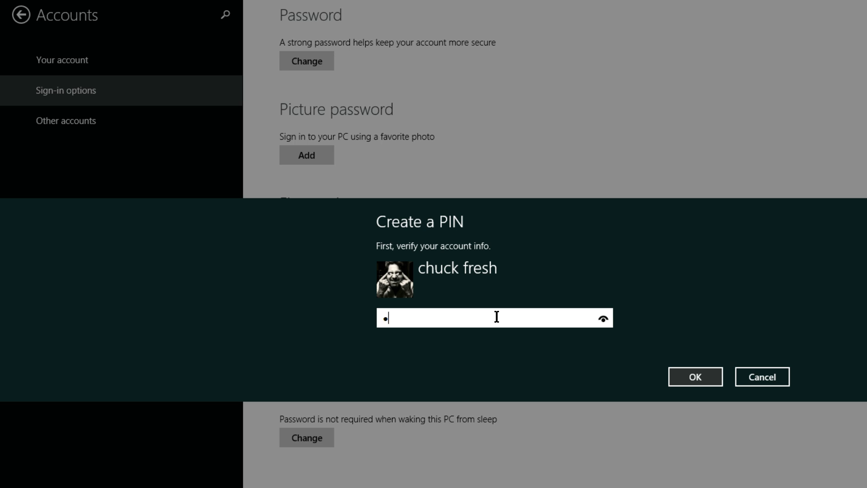
pyautogui.write('password')
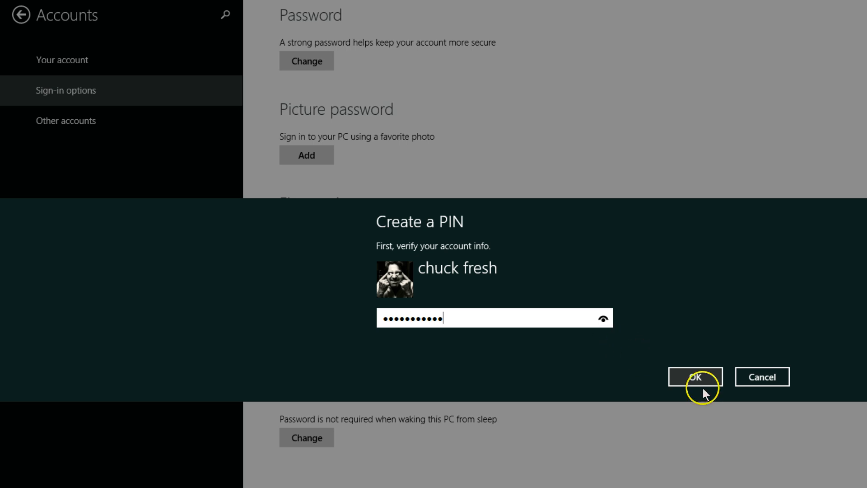
pyautogui.click(695, 376)
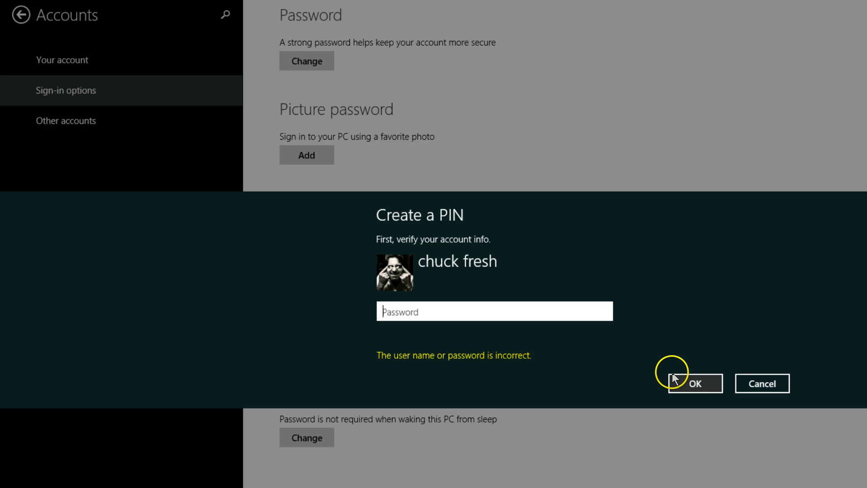
pyautogui.moveTo(488, 307)
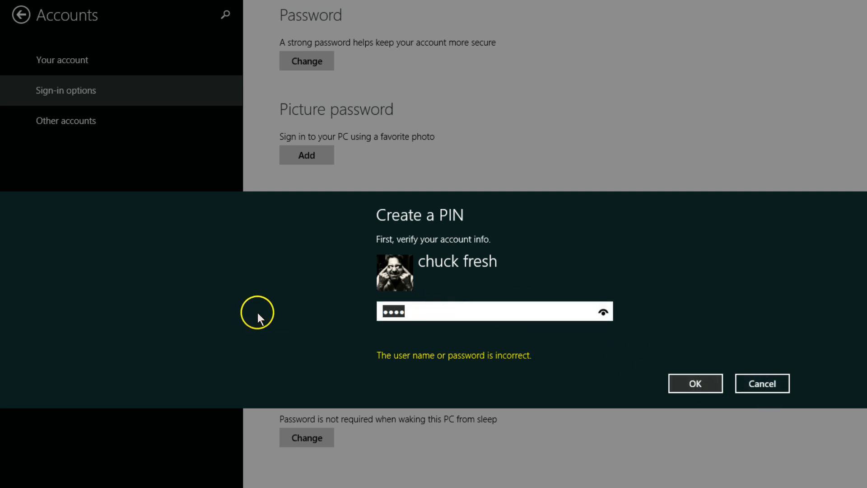
pyautogui.write('password')
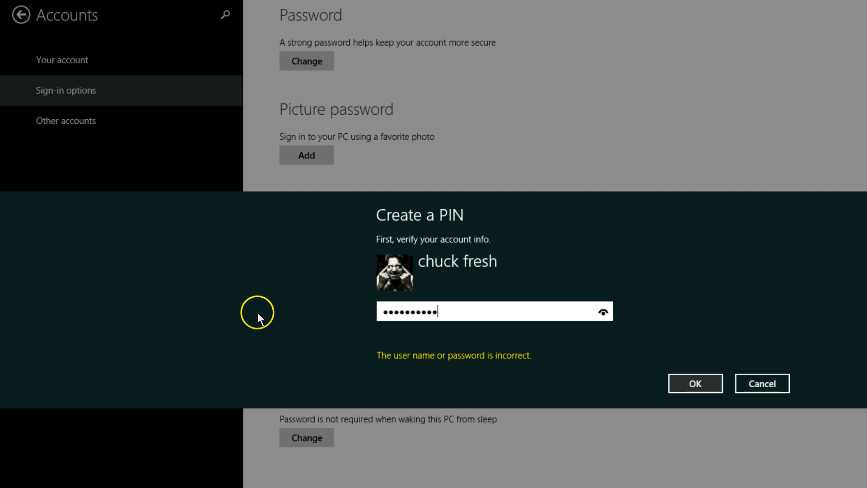
pyautogui.click(694, 382)
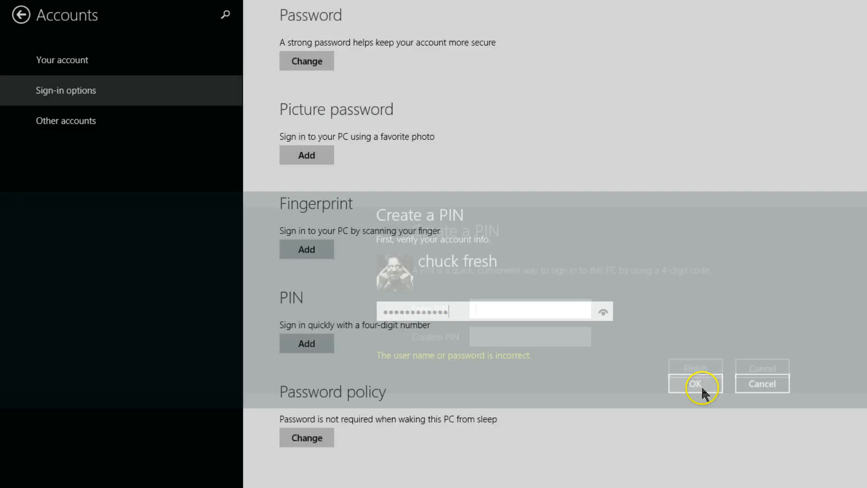
# - Enter and confirm a 4-digit PIN, finish, and return to the main PC settings page
pyautogui.click(695, 382)
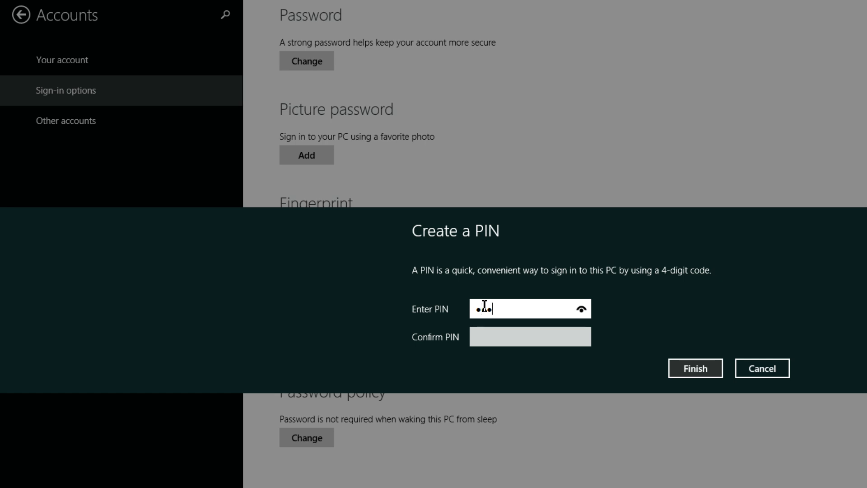
pyautogui.write('12')
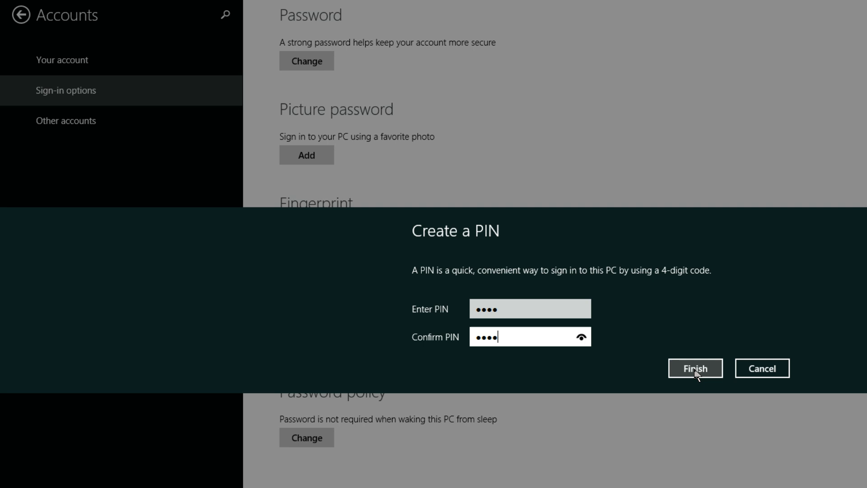
pyautogui.click(695, 368)
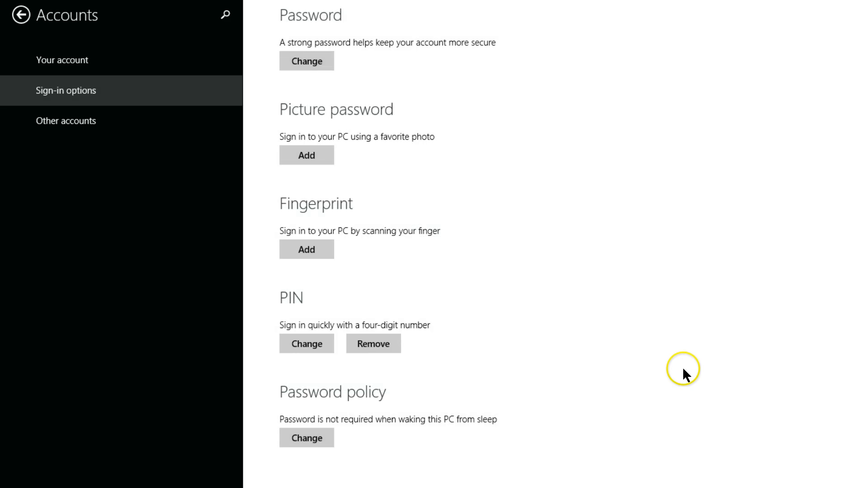
pyautogui.moveTo(685, 375)
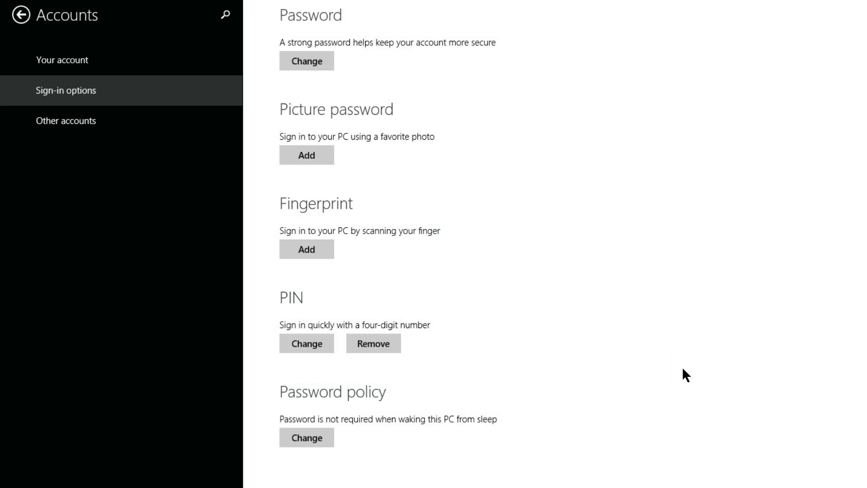
pyautogui.click(20, 15)
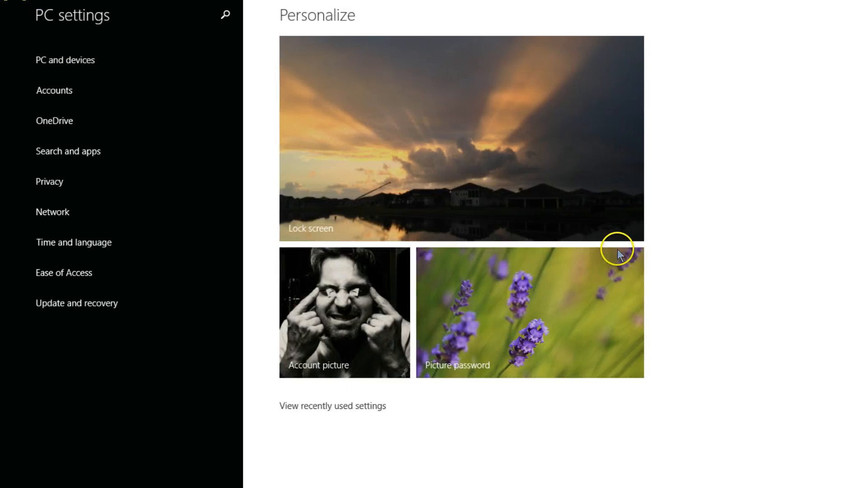